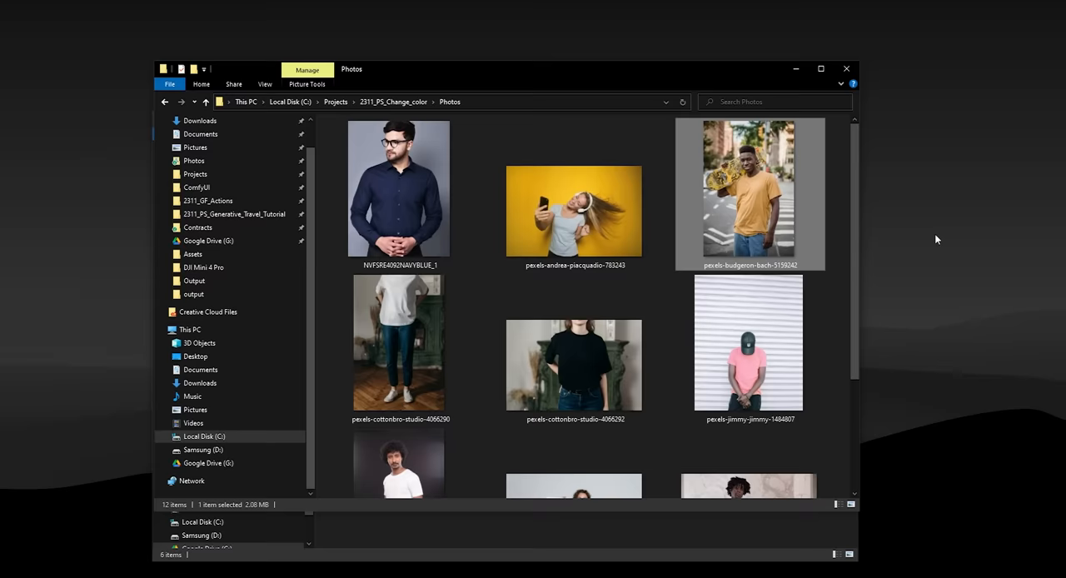
Step: Open the pexels-budgeron-bach-5159242 skateboarder photo in Photoshop
double_click(750, 193)
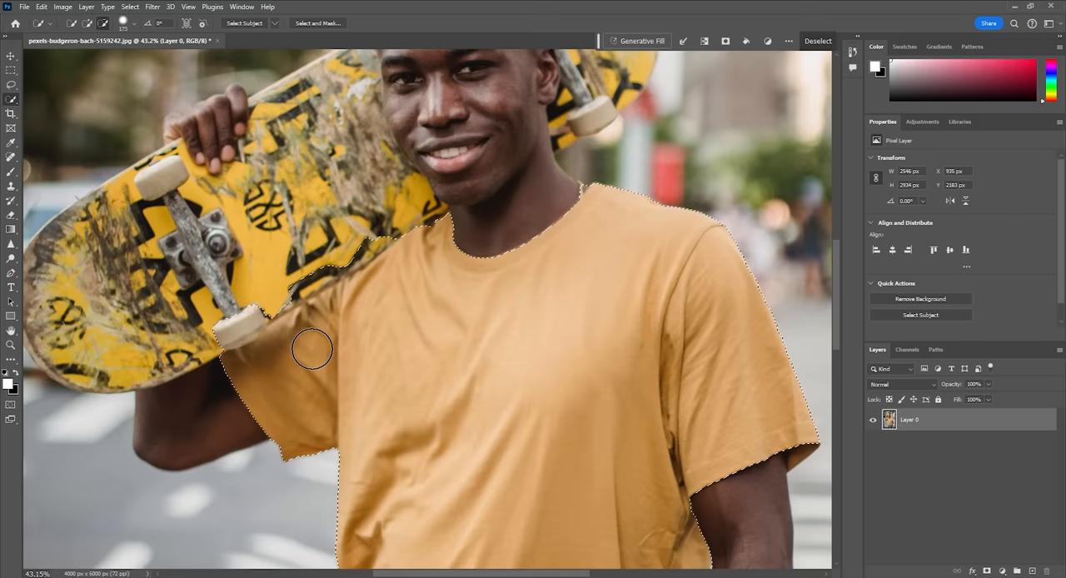
Step: Select the skateboarder's yellow t-shirt and bring up the selection's context options
right_click(370, 323)
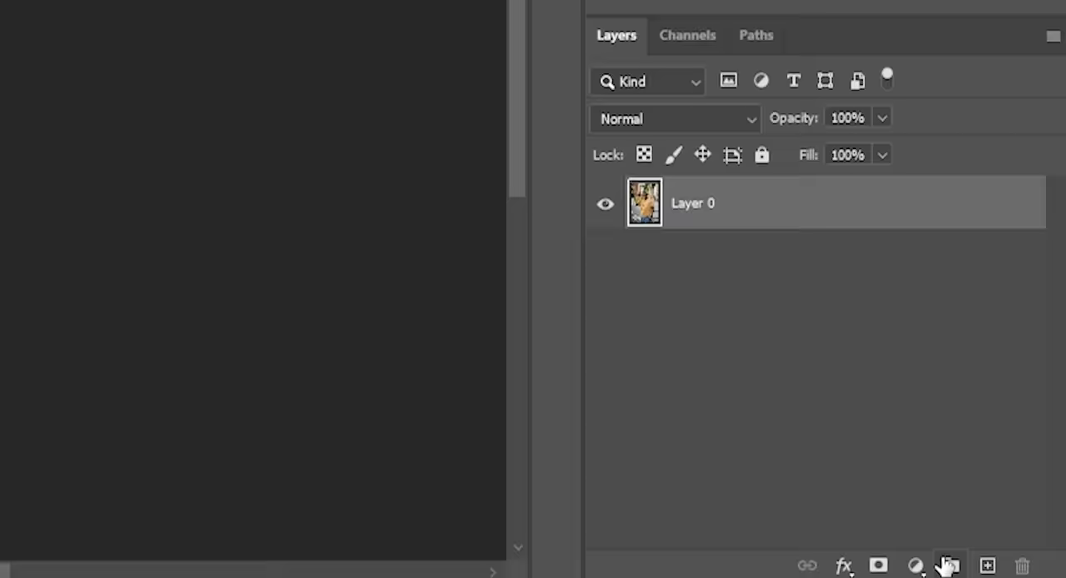
Step: Group the photo layer, mask the group to the shirt selection, and add a navy Solid Color fill
left_click(948, 565)
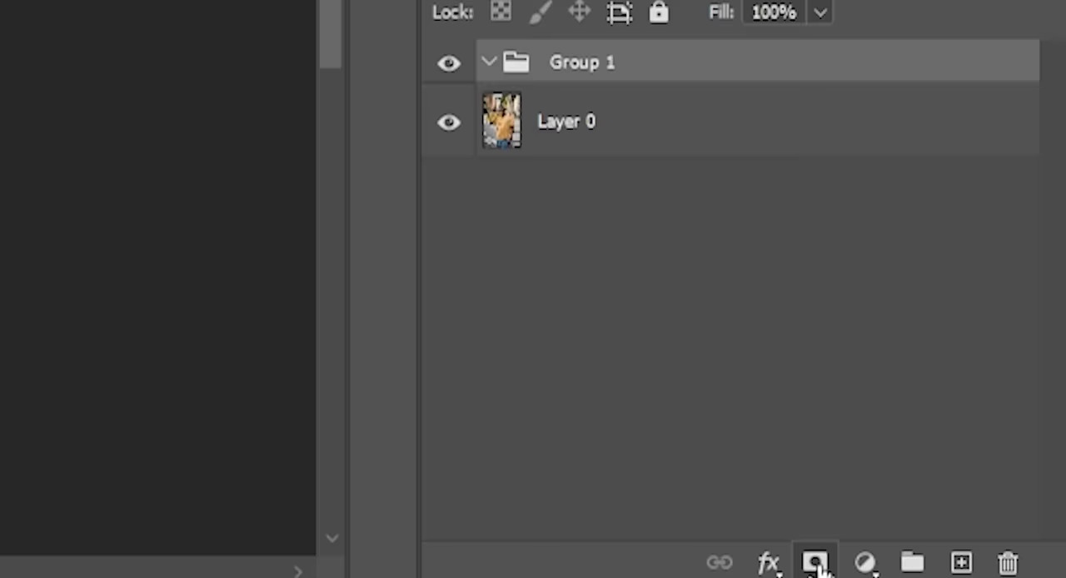
left_click(815, 561)
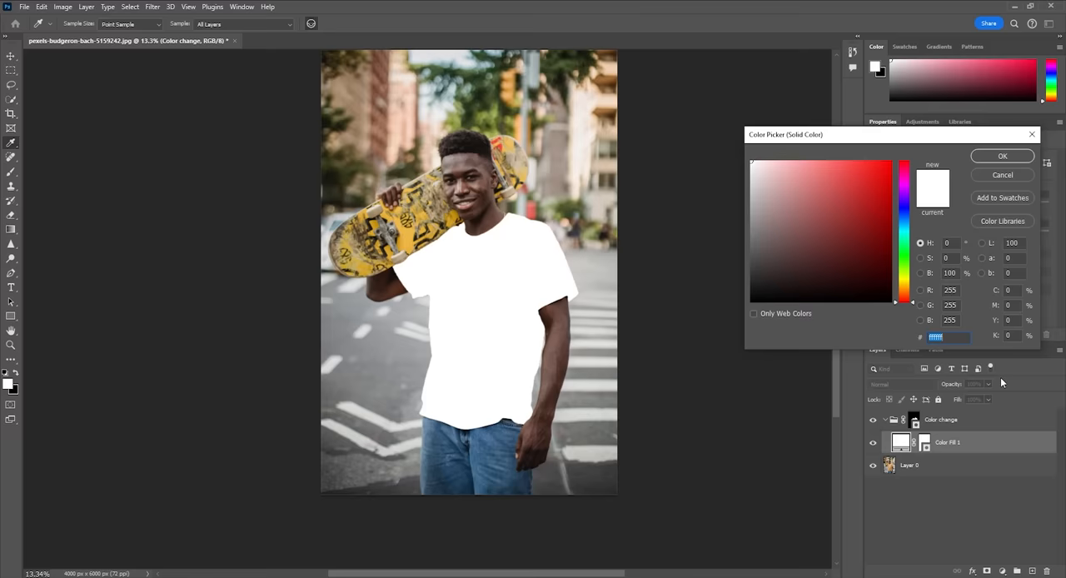
left_click(877, 225)
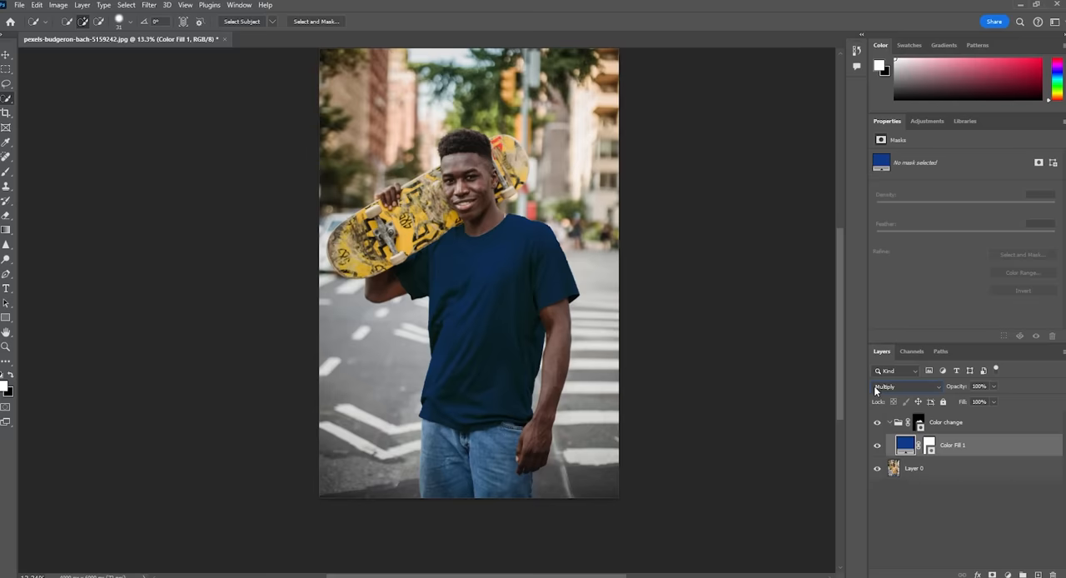
Step: Reopen the fill's Color Picker and choose a darker navy for the shirt
double_click(906, 444)
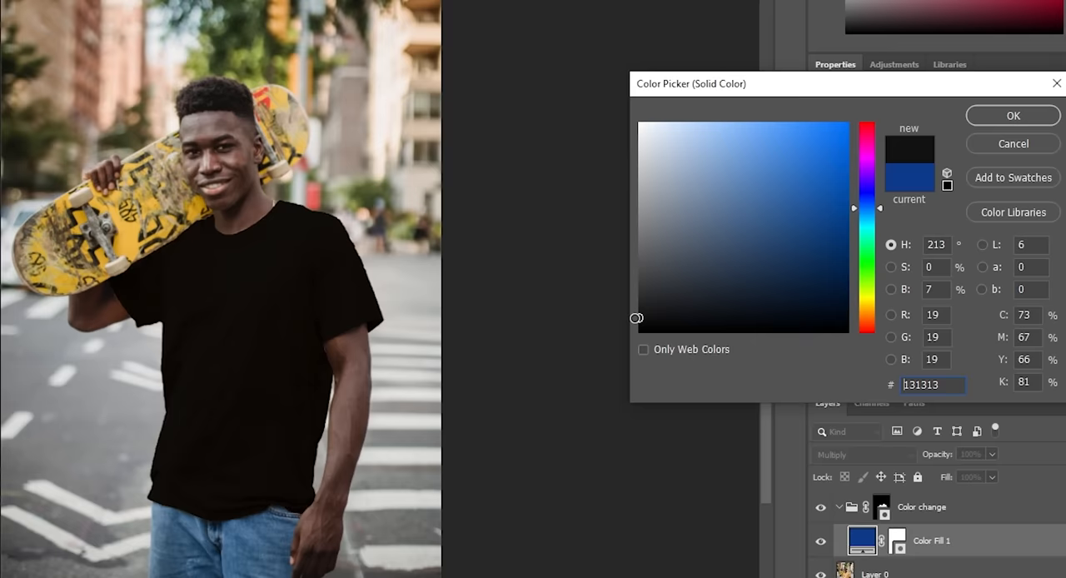
left_click(1011, 115)
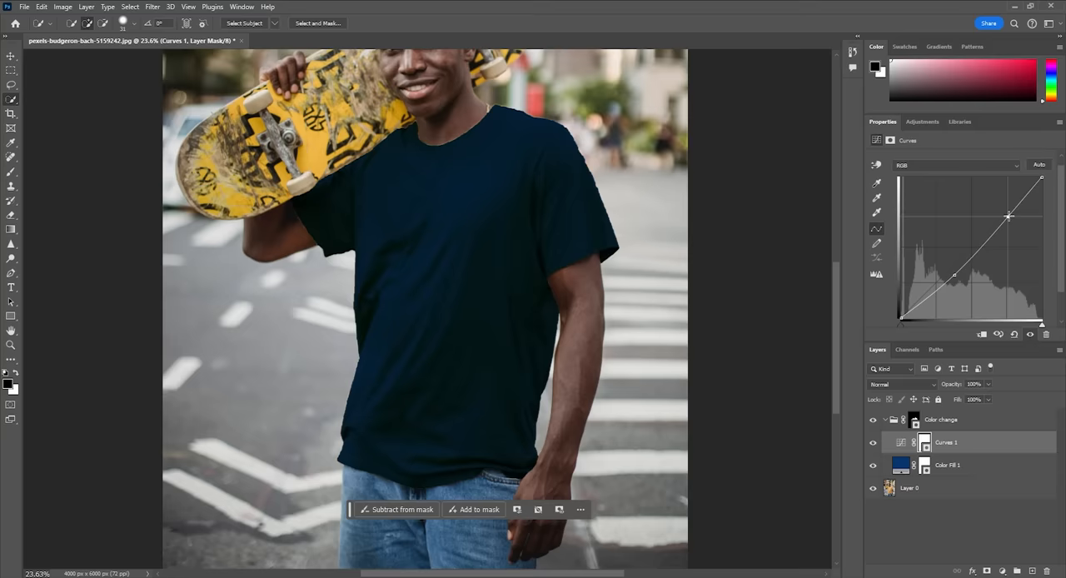
Step: Reshape the Curves graph so the navy shirt keeps its folds and highlights
left_click_drag(1008, 217, 996, 219)
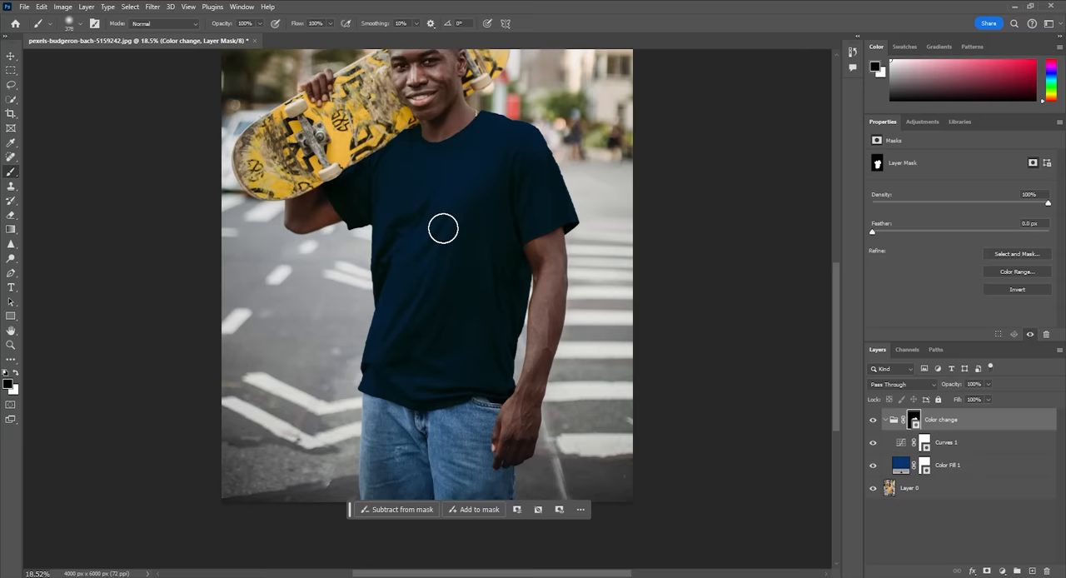
Step: Zoom to the shoulder and paint the group mask along the shirt's shoulder edge
key("alt")
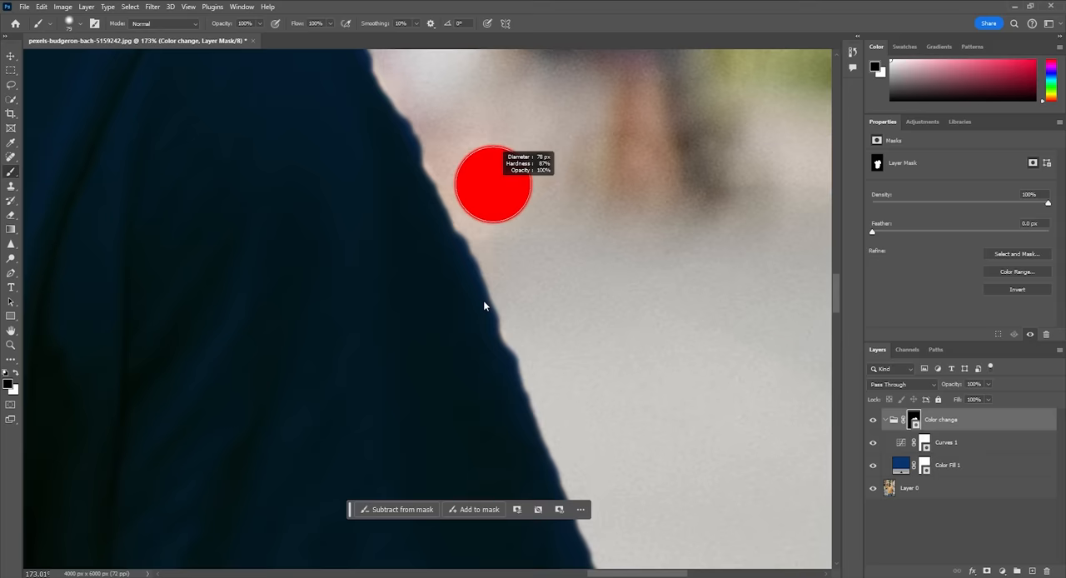
left_click_drag(491, 183, 456, 250)
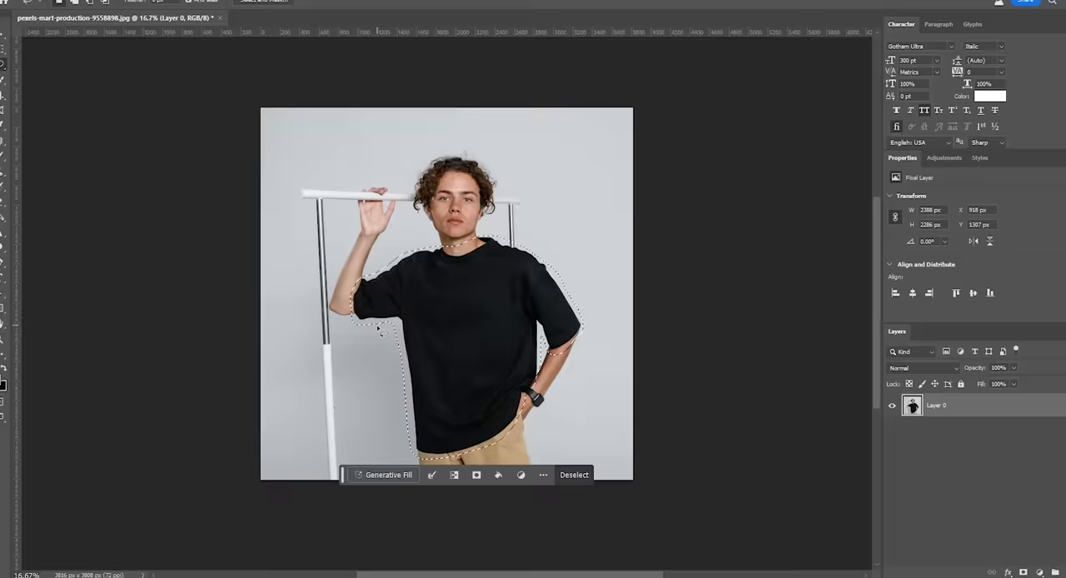
Step: Generative Fill 'hawaiian floral shirt' over the selected shirt and browse the generated variations
type("hawaiian")
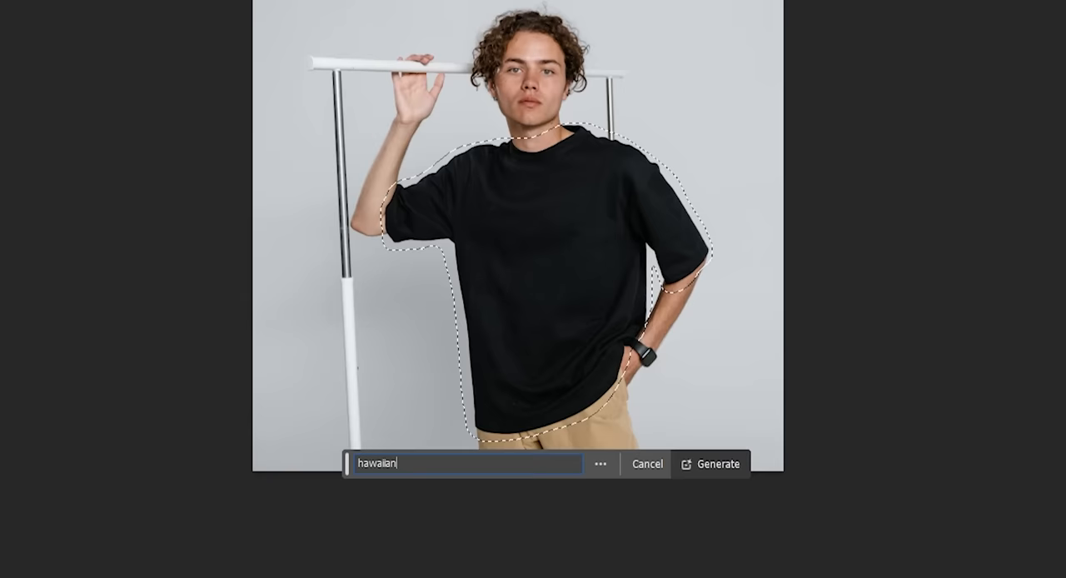
left_click(711, 464)
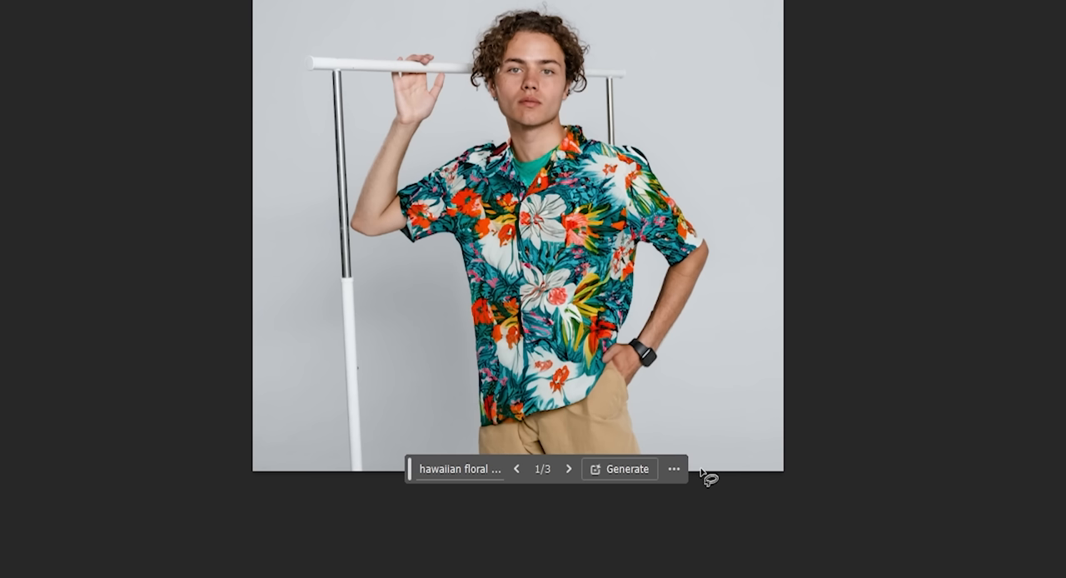
left_click(569, 468)
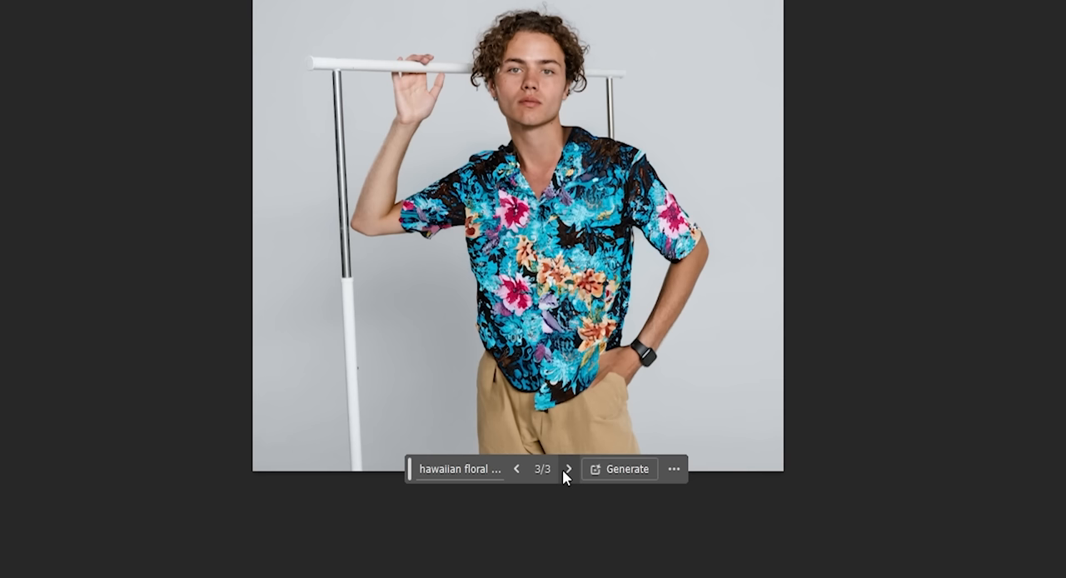
left_click(569, 469)
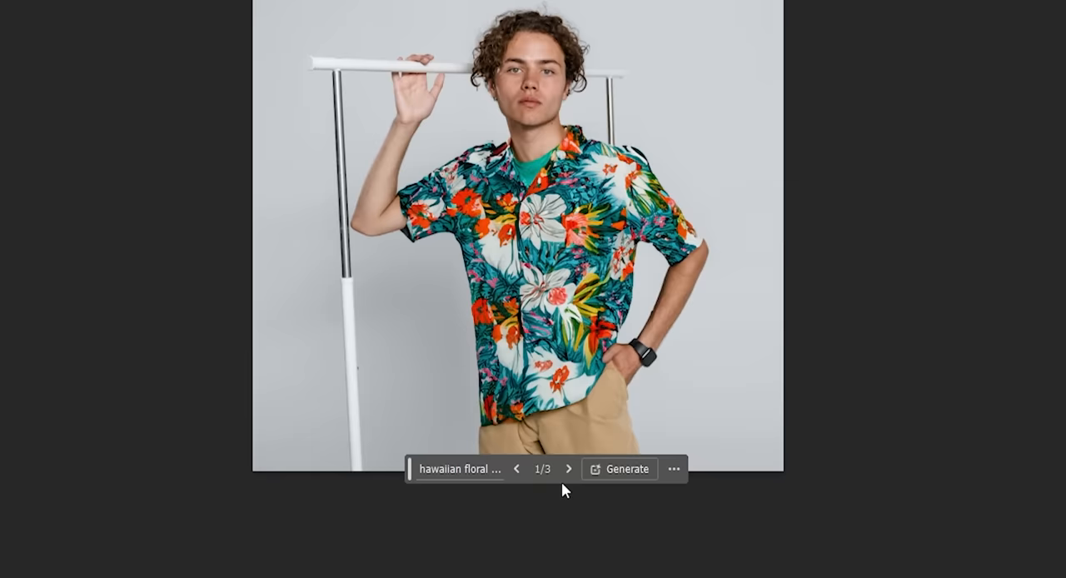
left_click(569, 468)
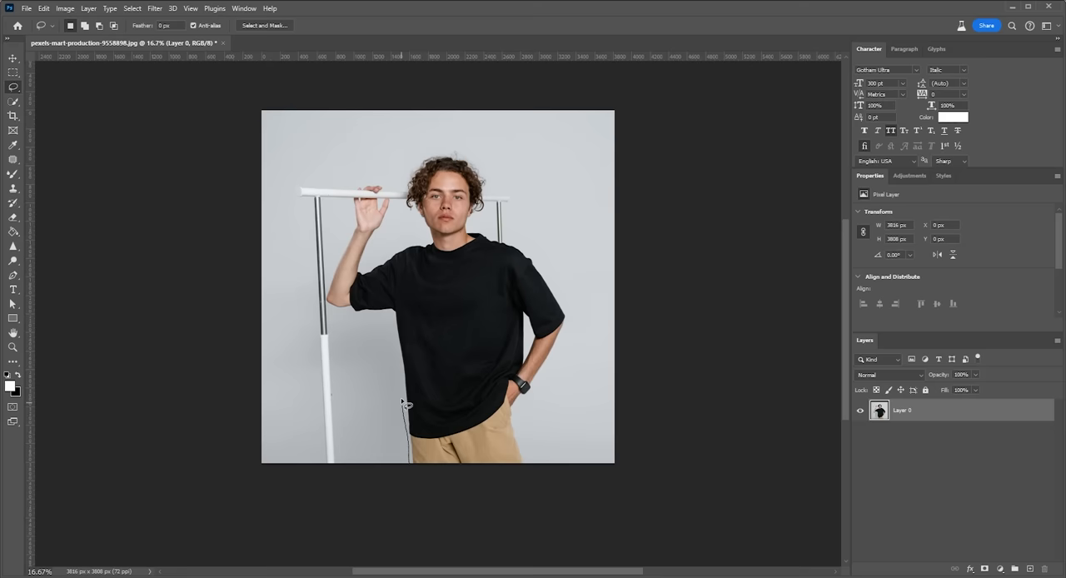
Step: Generative Fill 'denim overalls' over the shirt, then regenerate the strap area with an empty prompt
type("denim over")
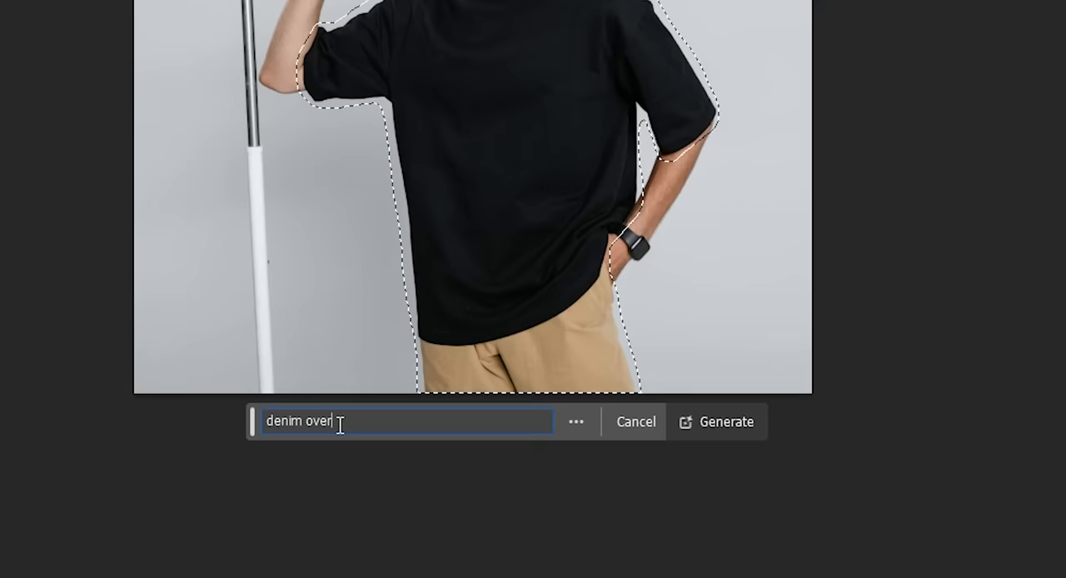
left_click(716, 422)
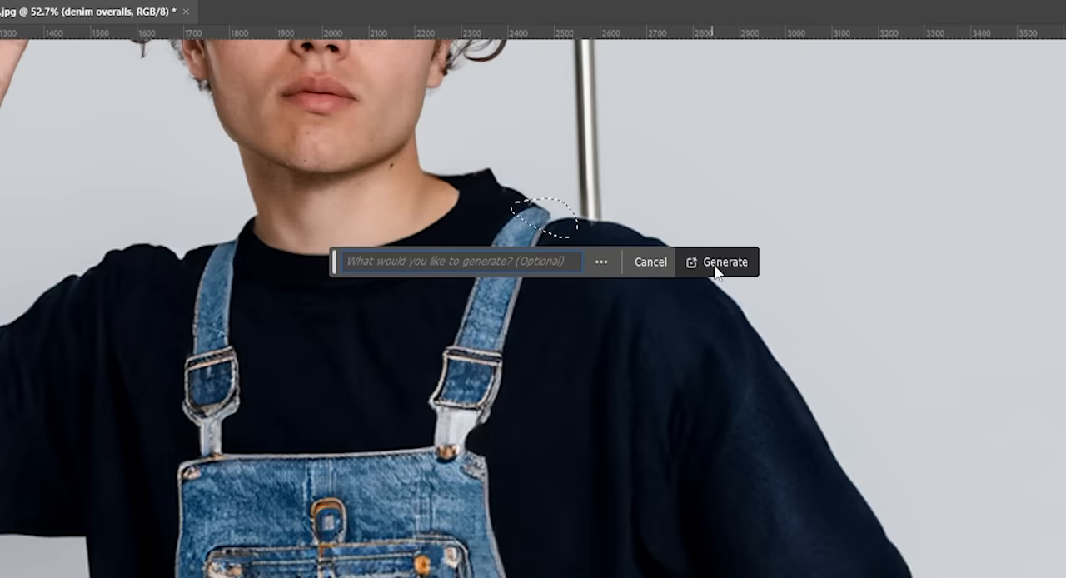
left_click(725, 261)
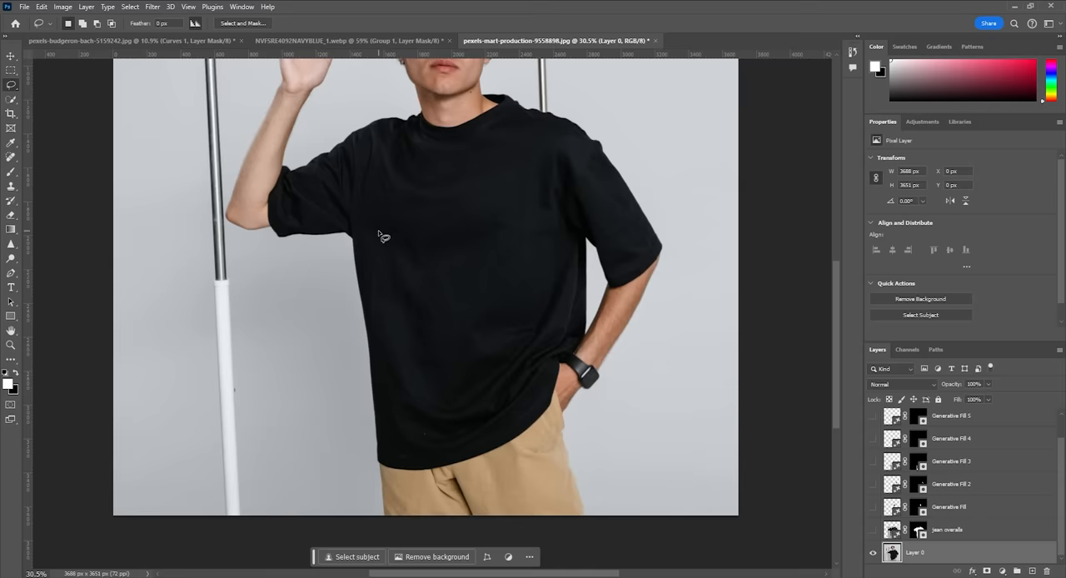